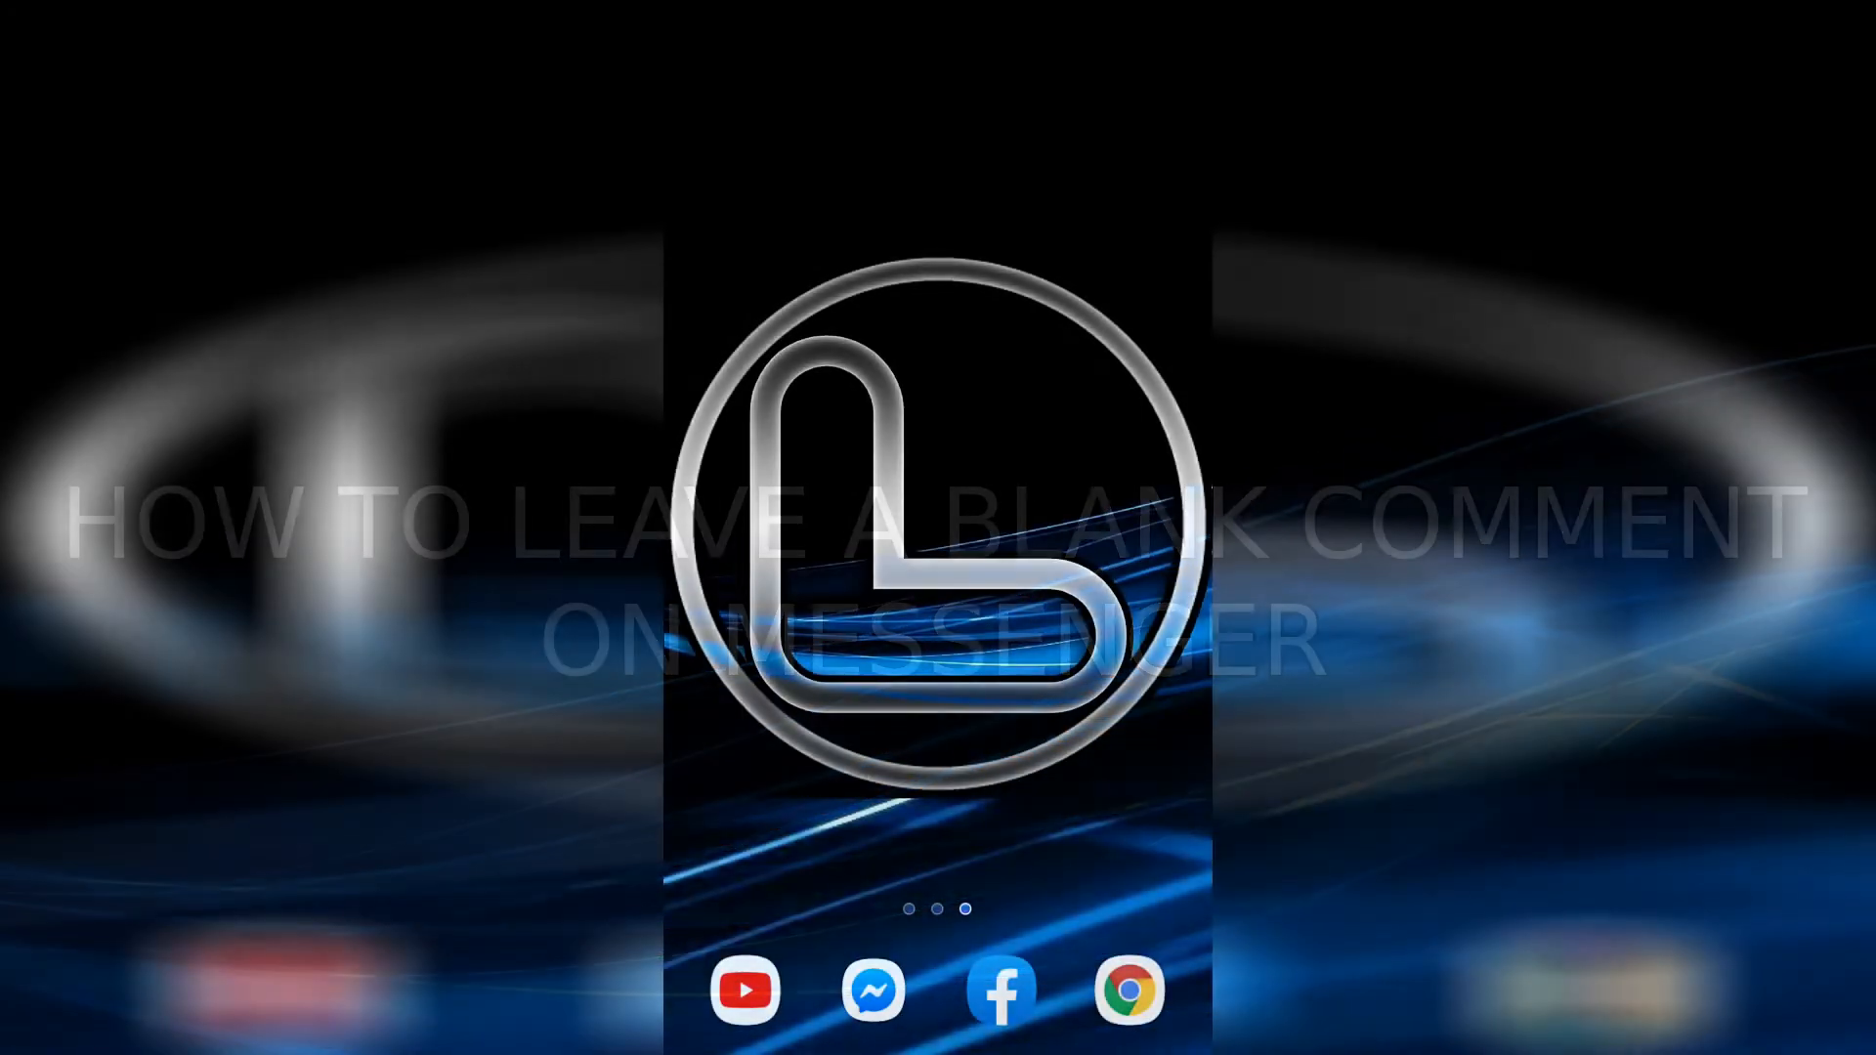
Launch Messenger from the home screen to reach the Chats list
click(871, 989)
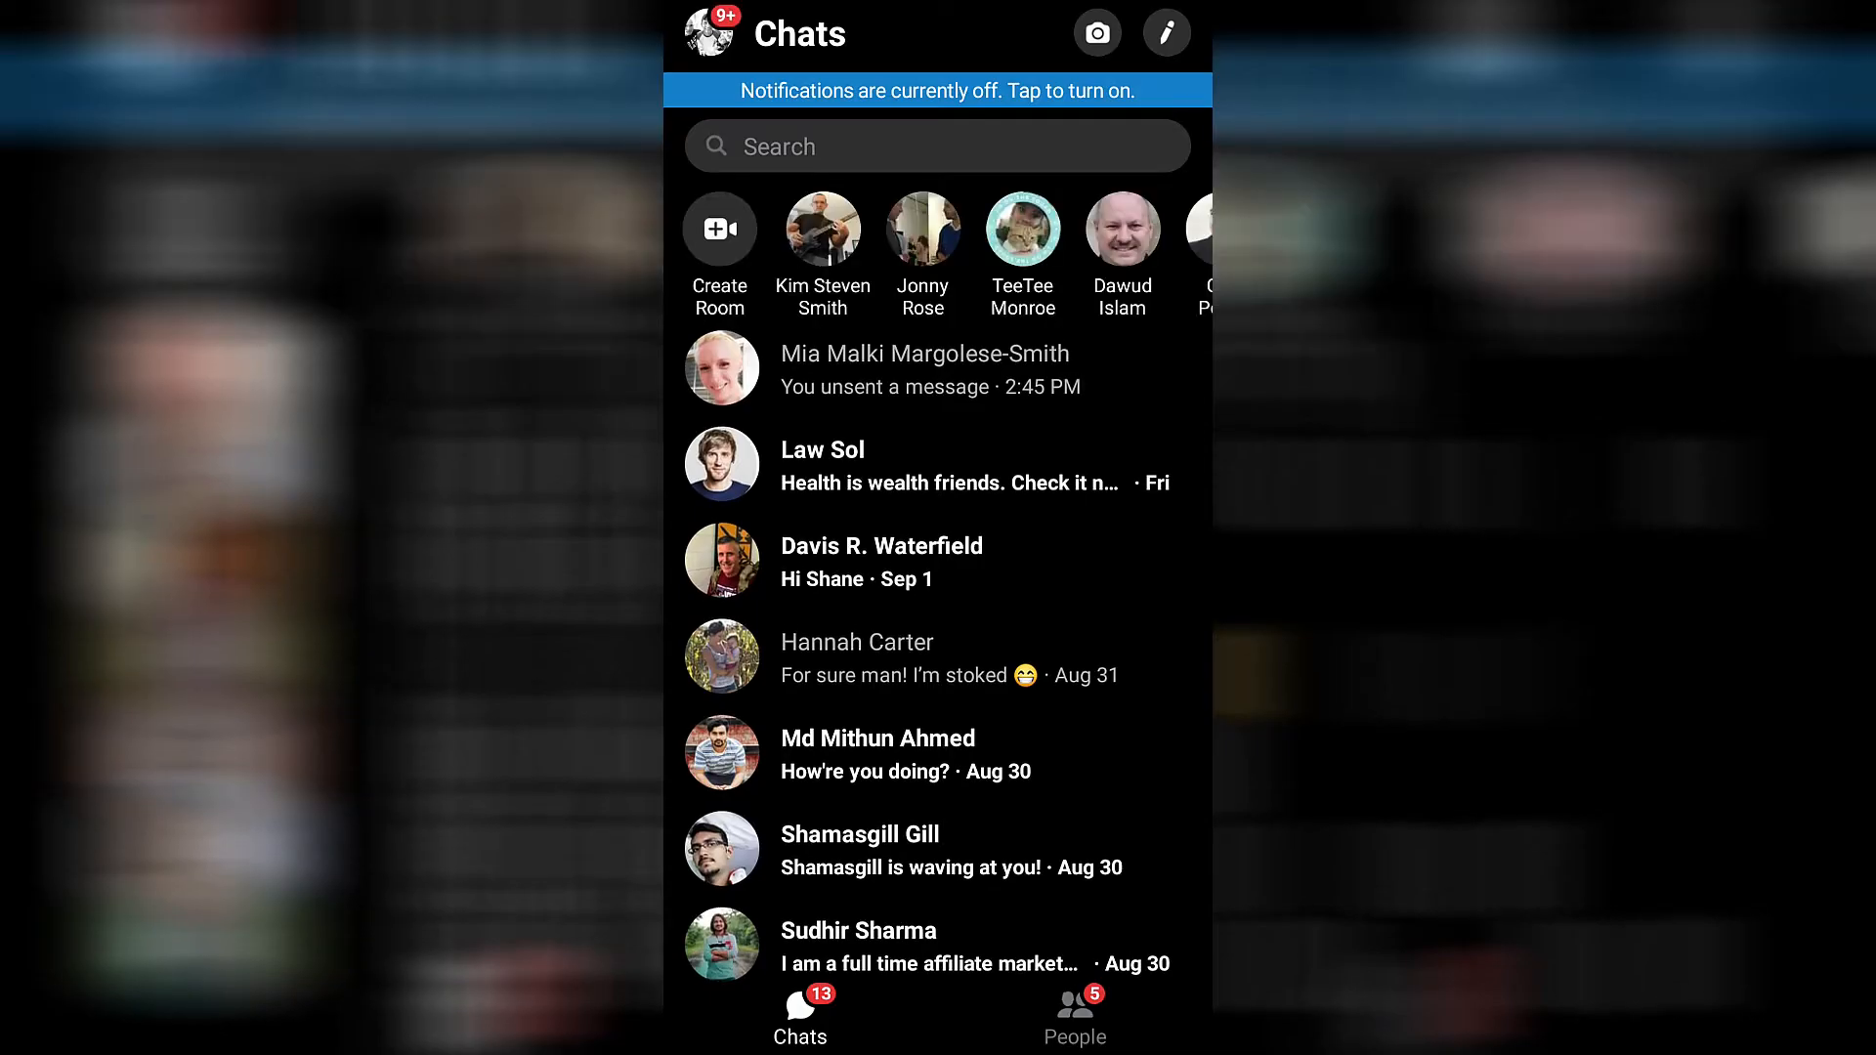
scroll(left, 3)
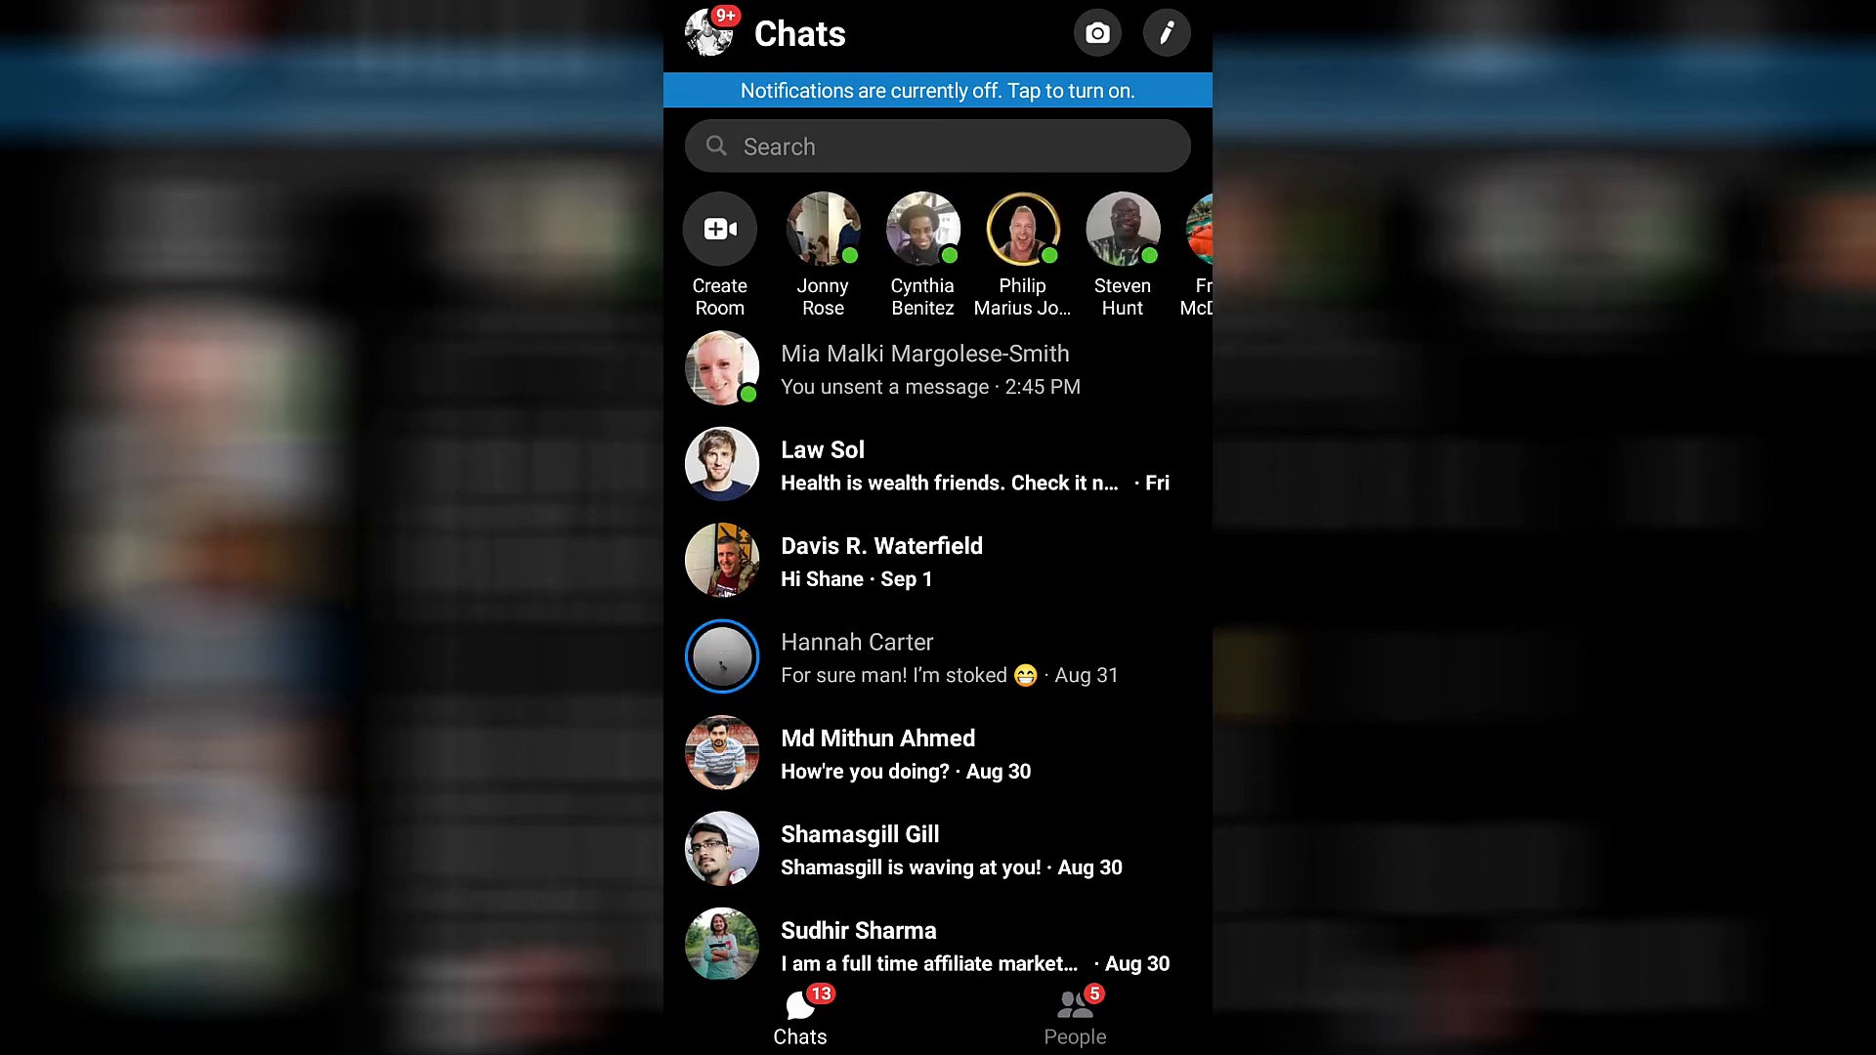
Send a blank message in the top conversation with Mia and return to Chats
click(925, 367)
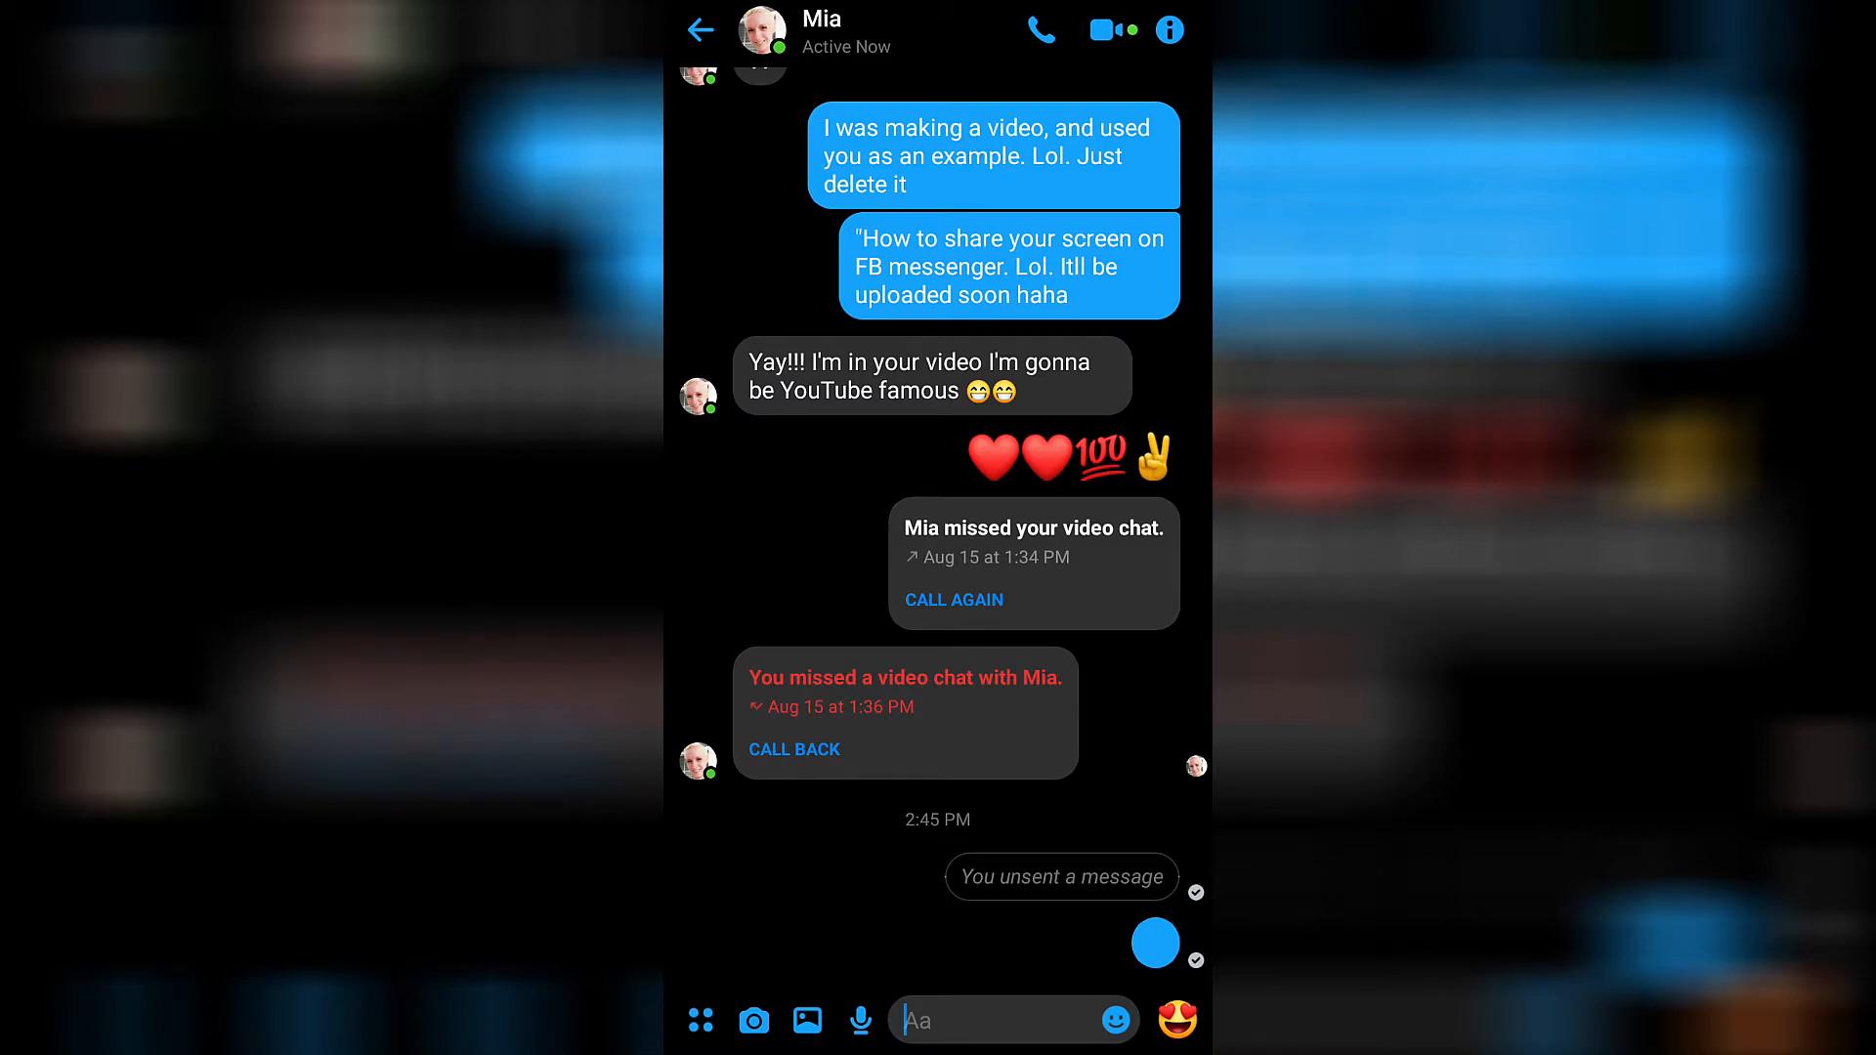
click(700, 30)
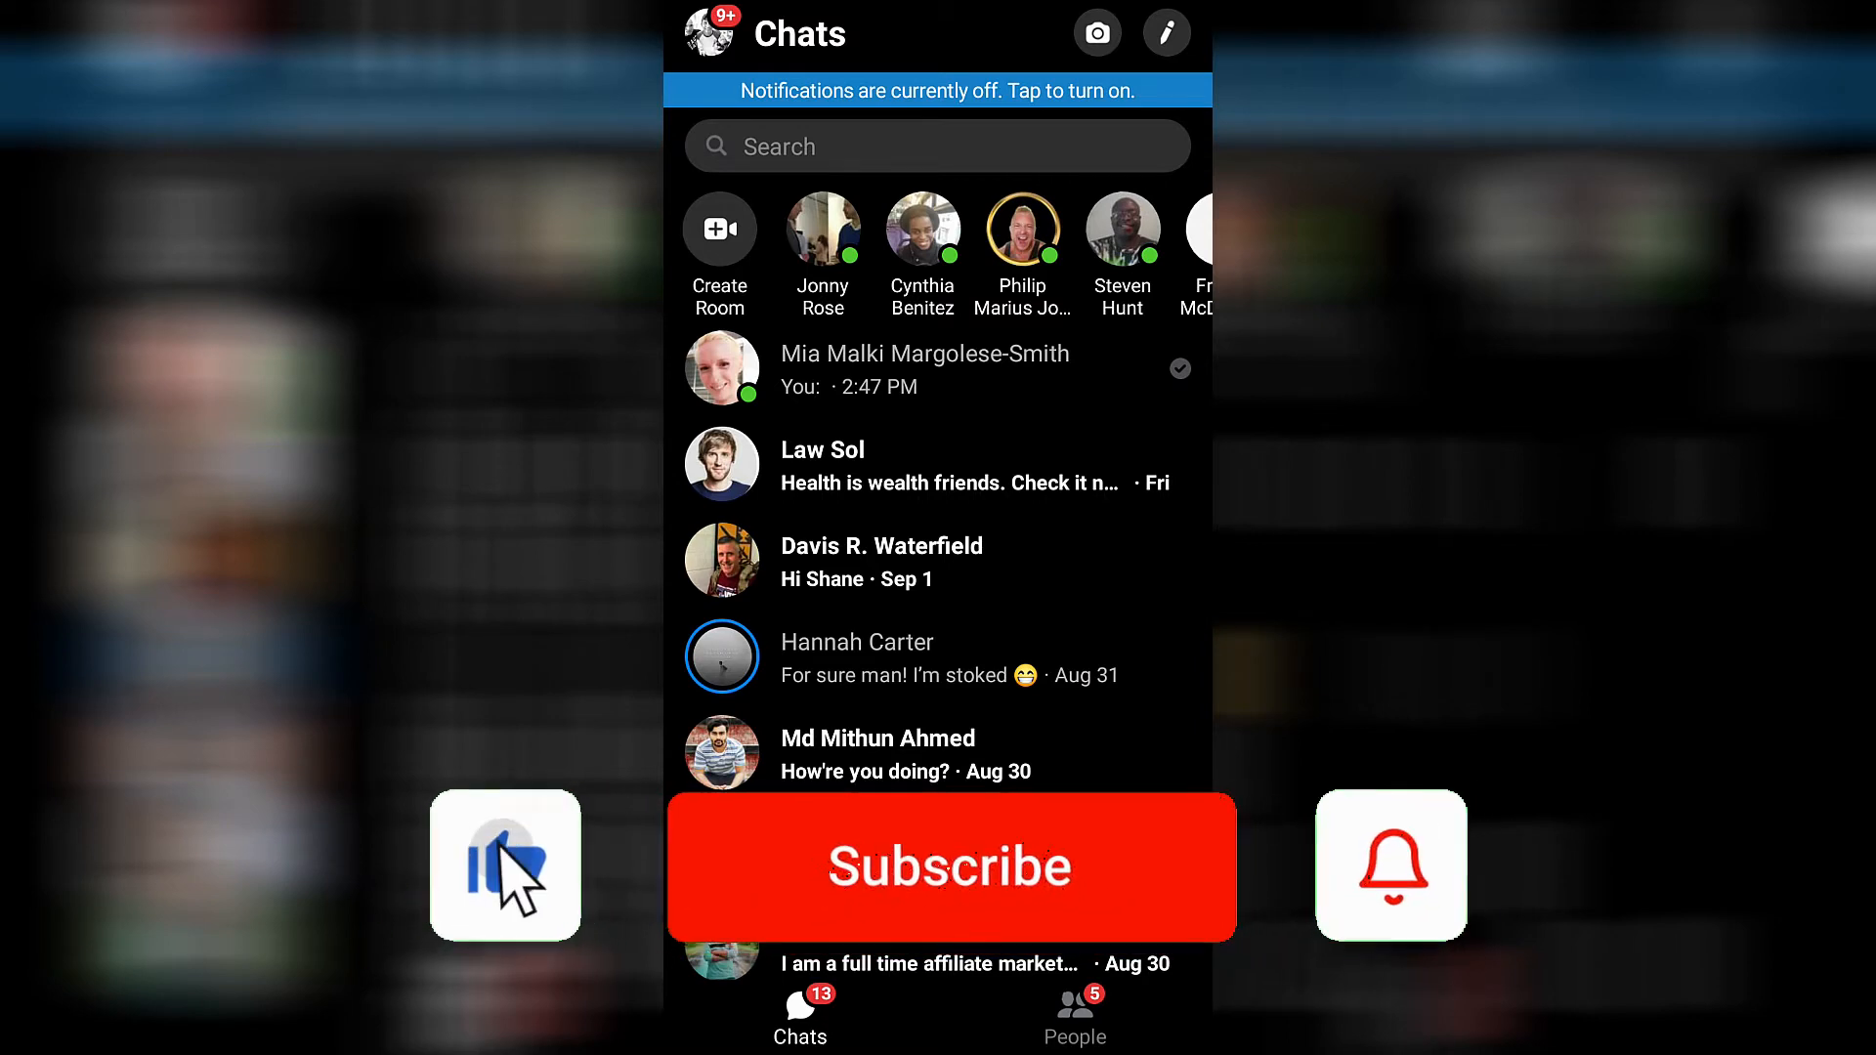
Leave Messenger for the recent-apps view showing the Chrome Zero Width Joiner page
click(950, 865)
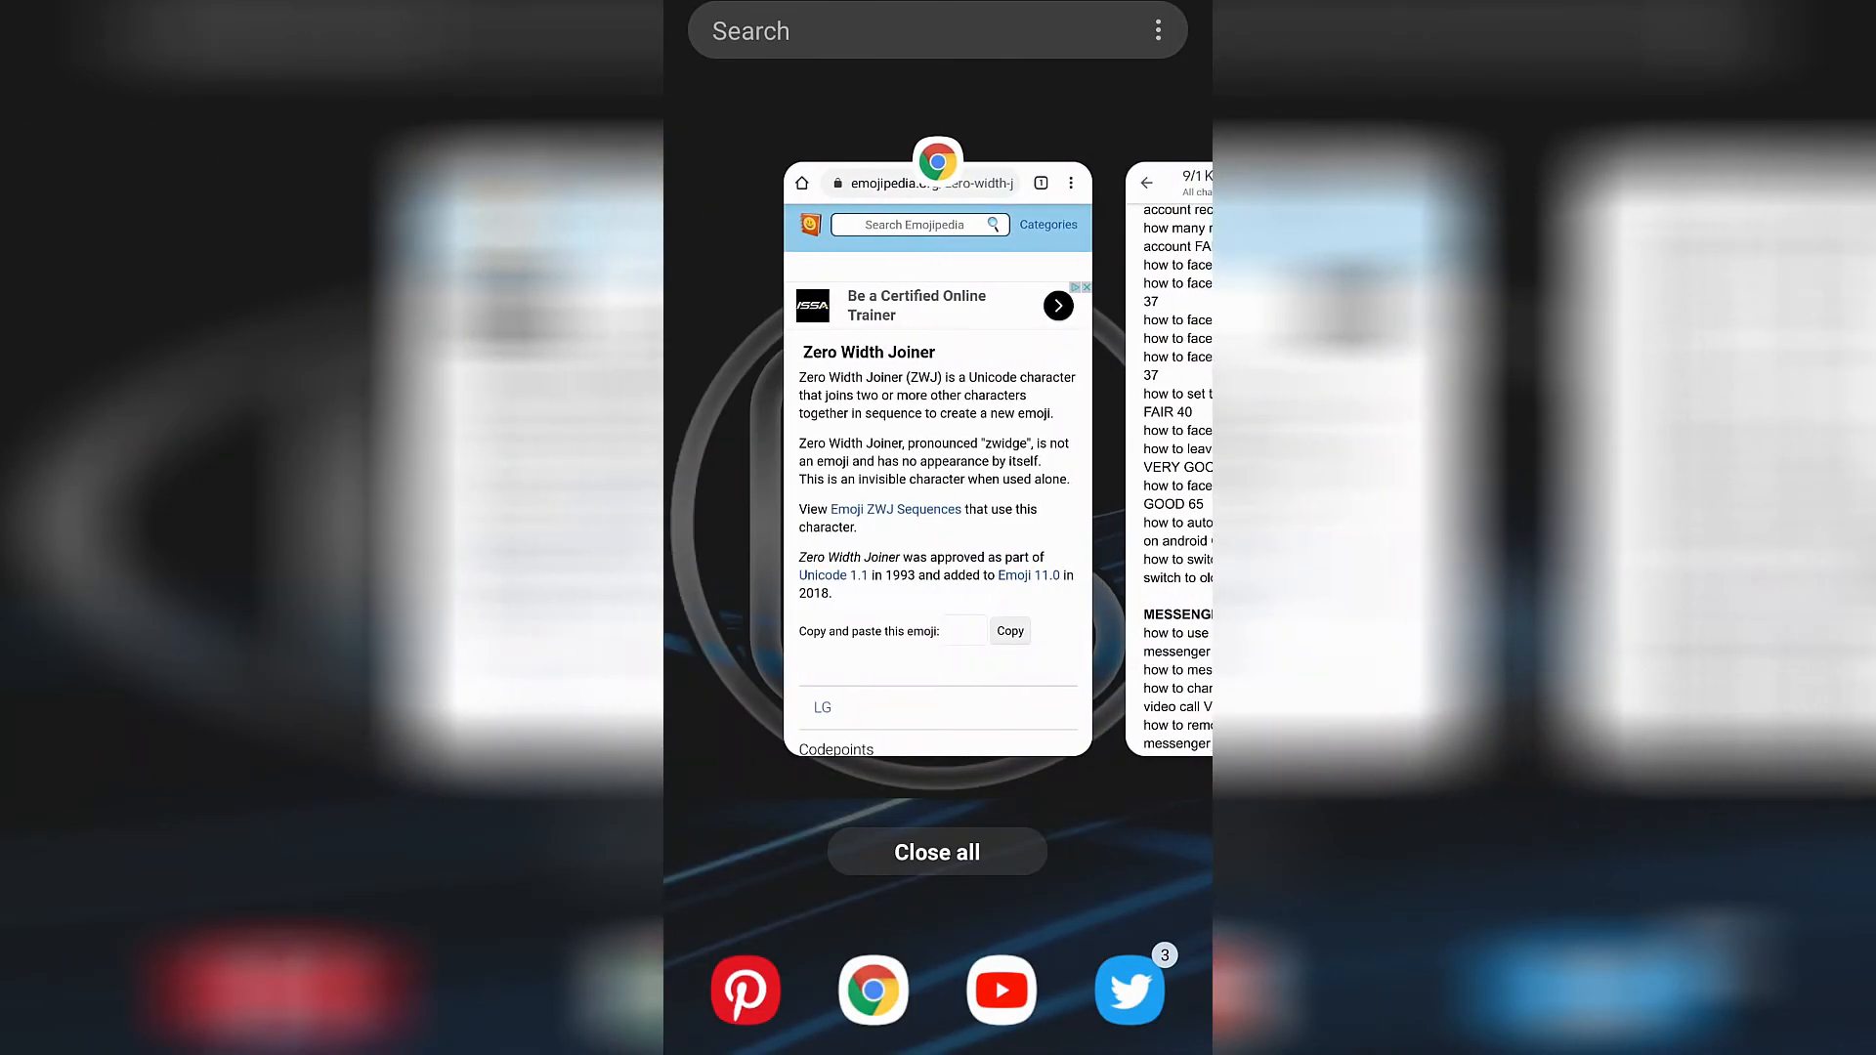
Copy the invisible Zero Width Joiner character from the emojipedia page in Chrome
click(936, 467)
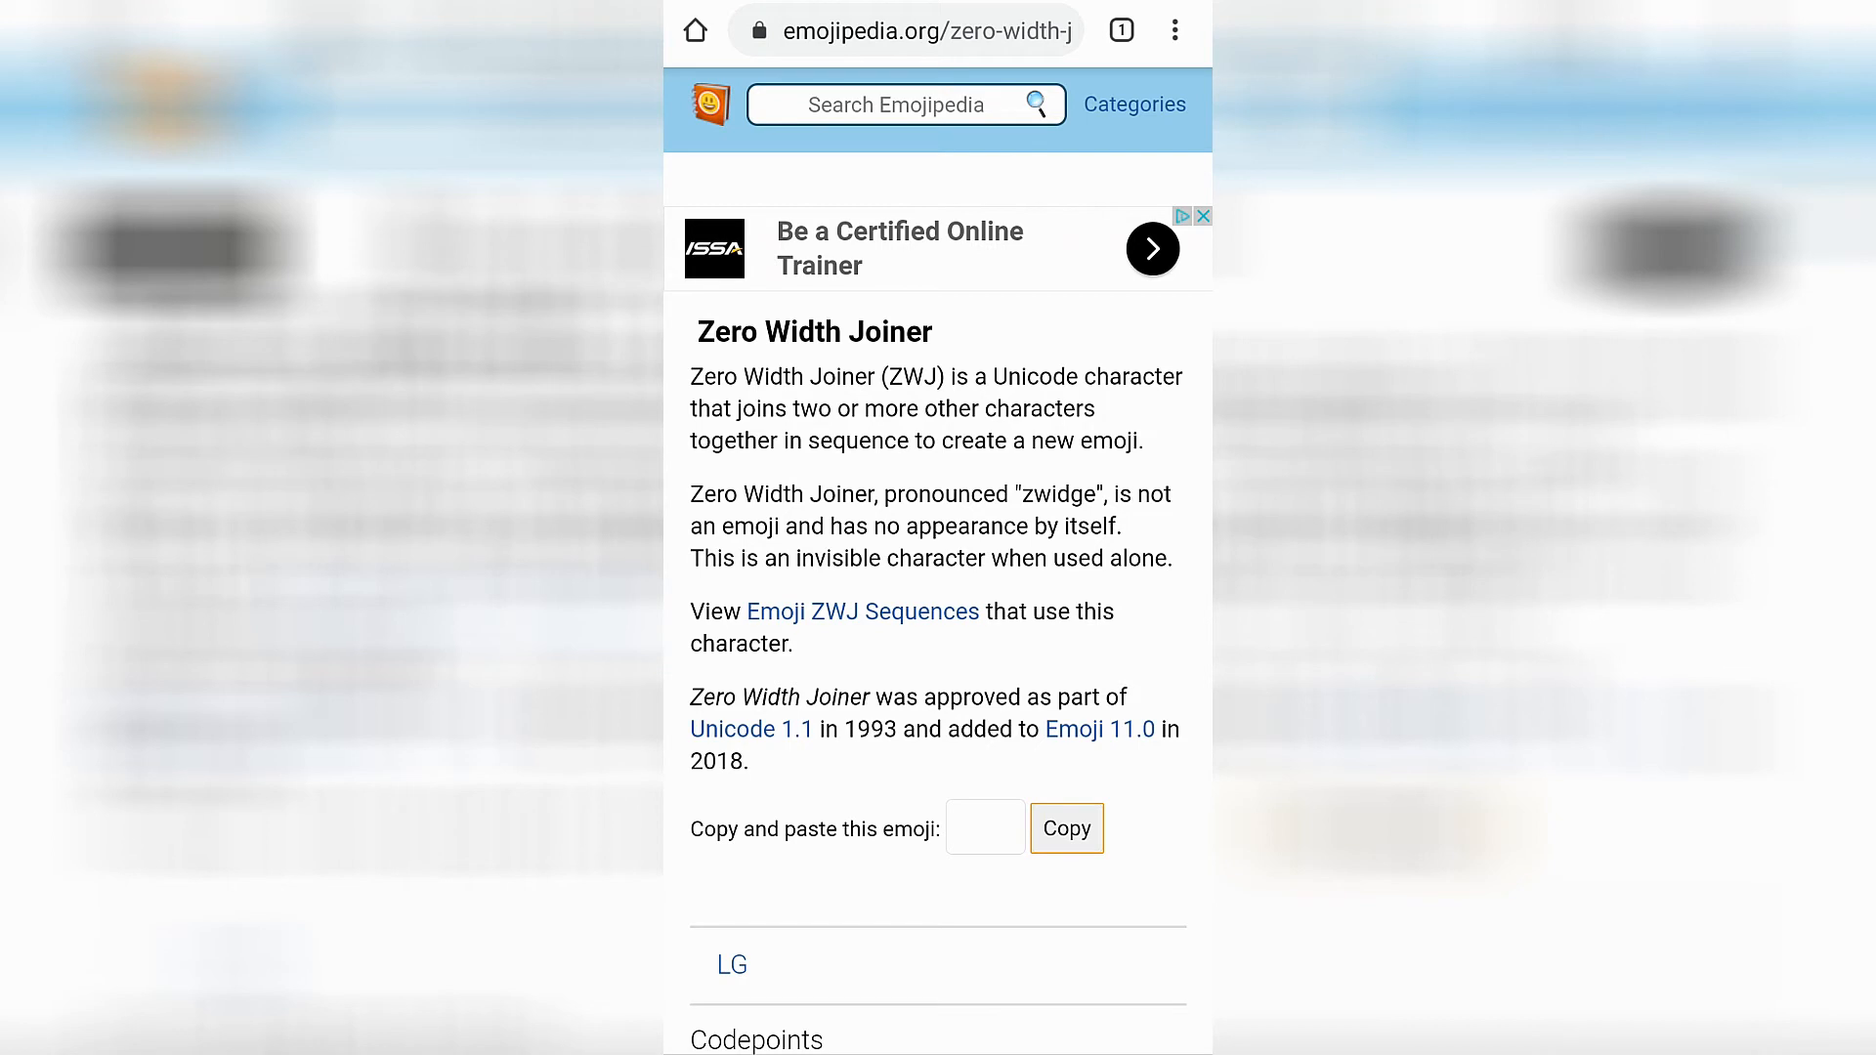
click(1065, 828)
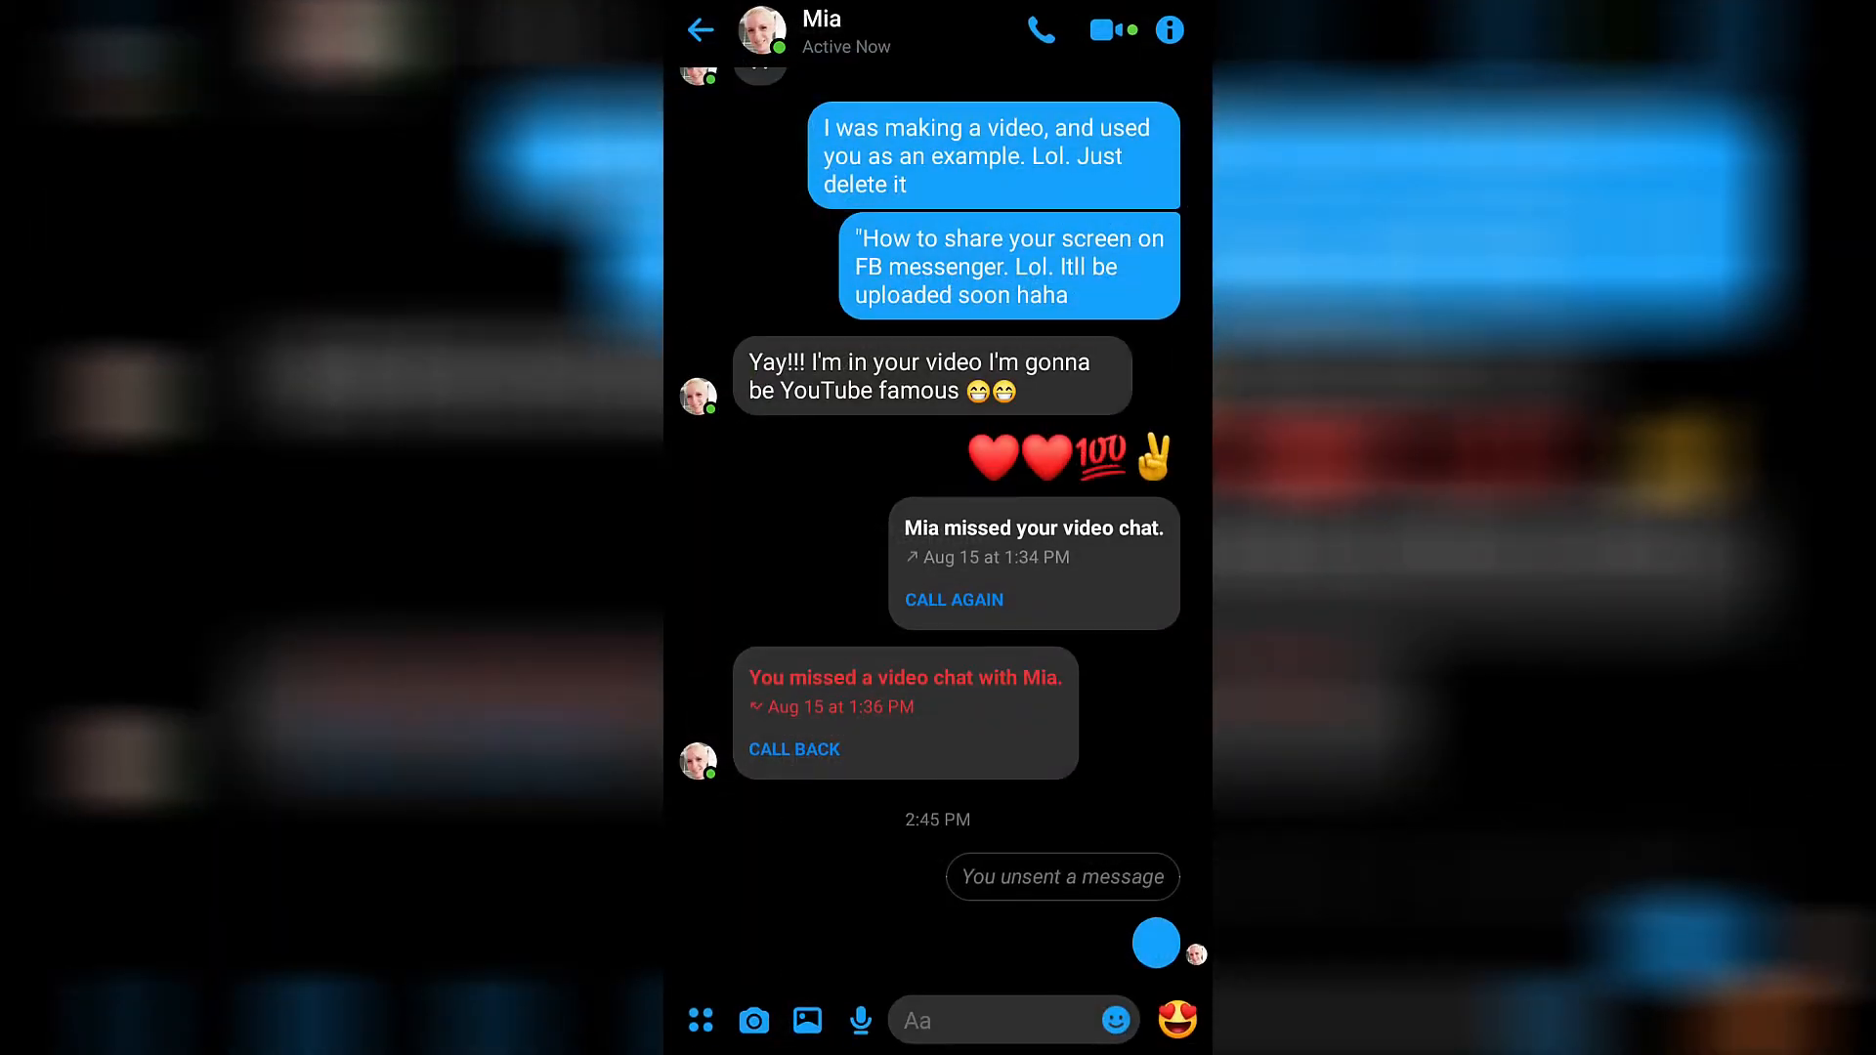
Paste the copied character as a blank message to Mia, send it, and return to Chats
click(1014, 1020)
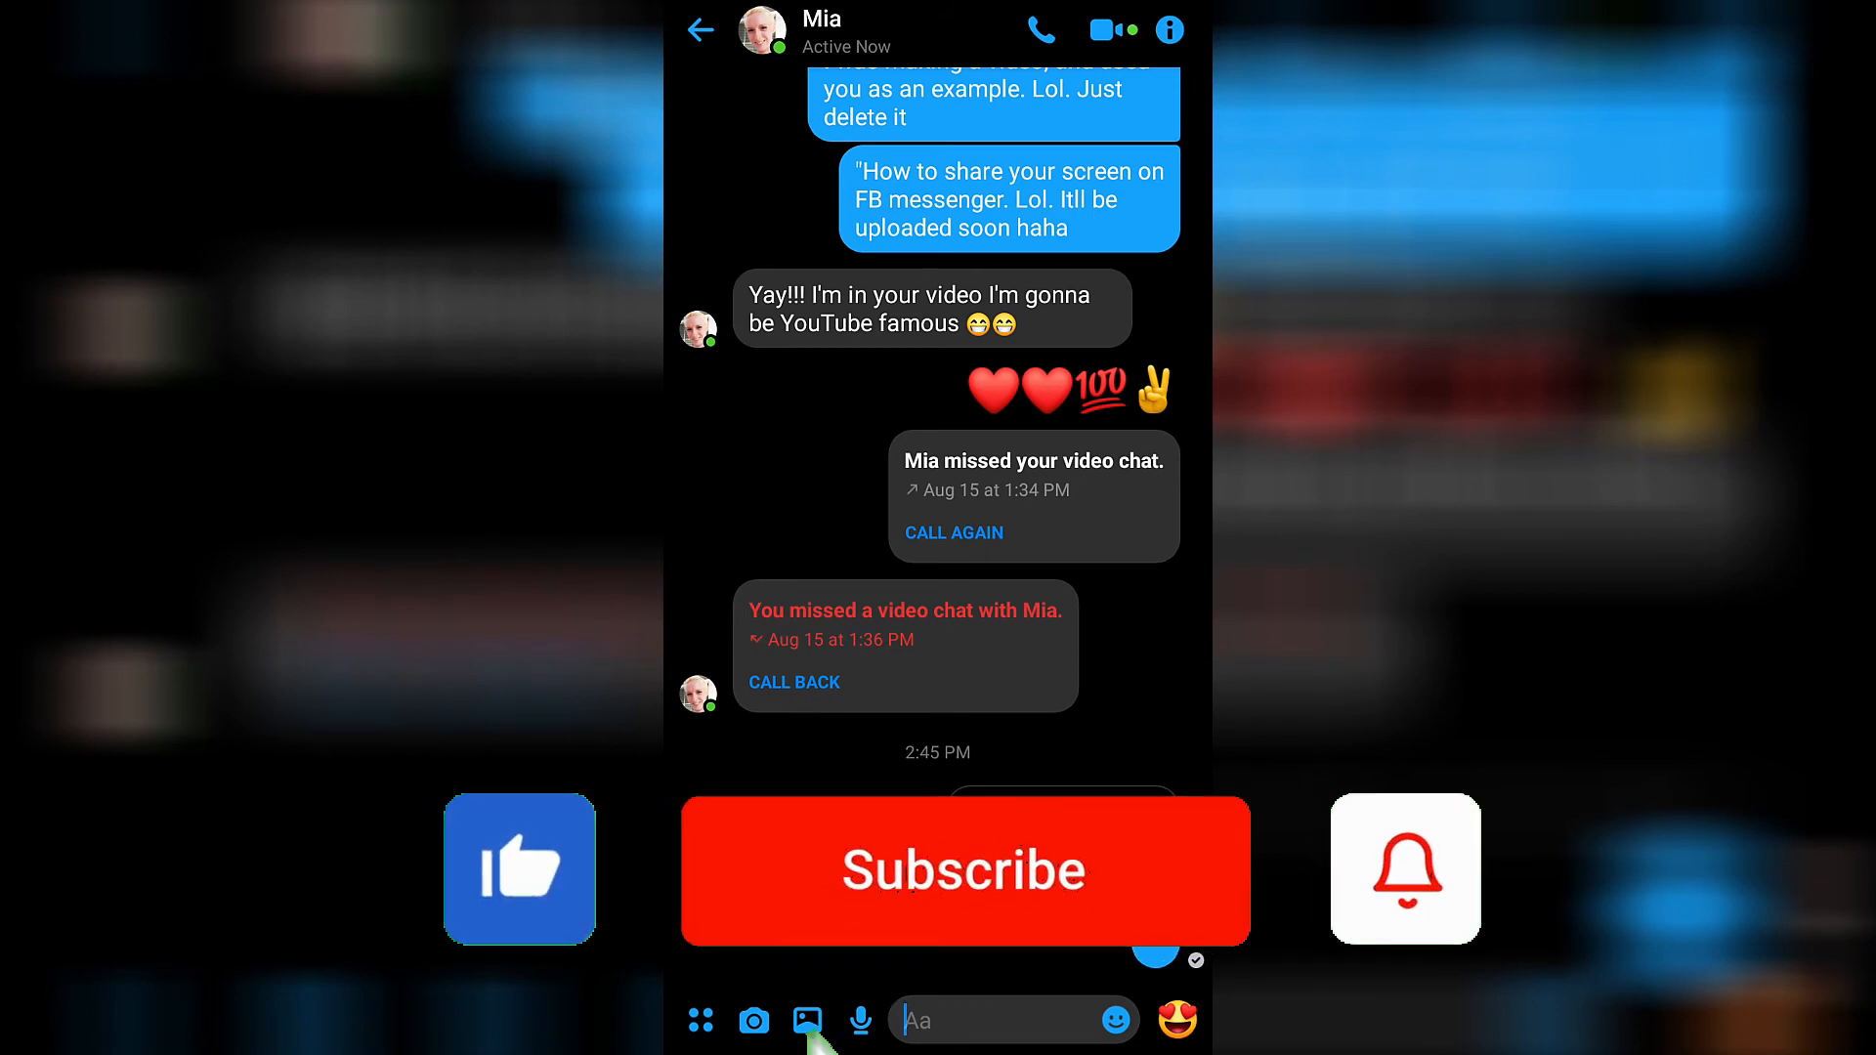
click(699, 29)
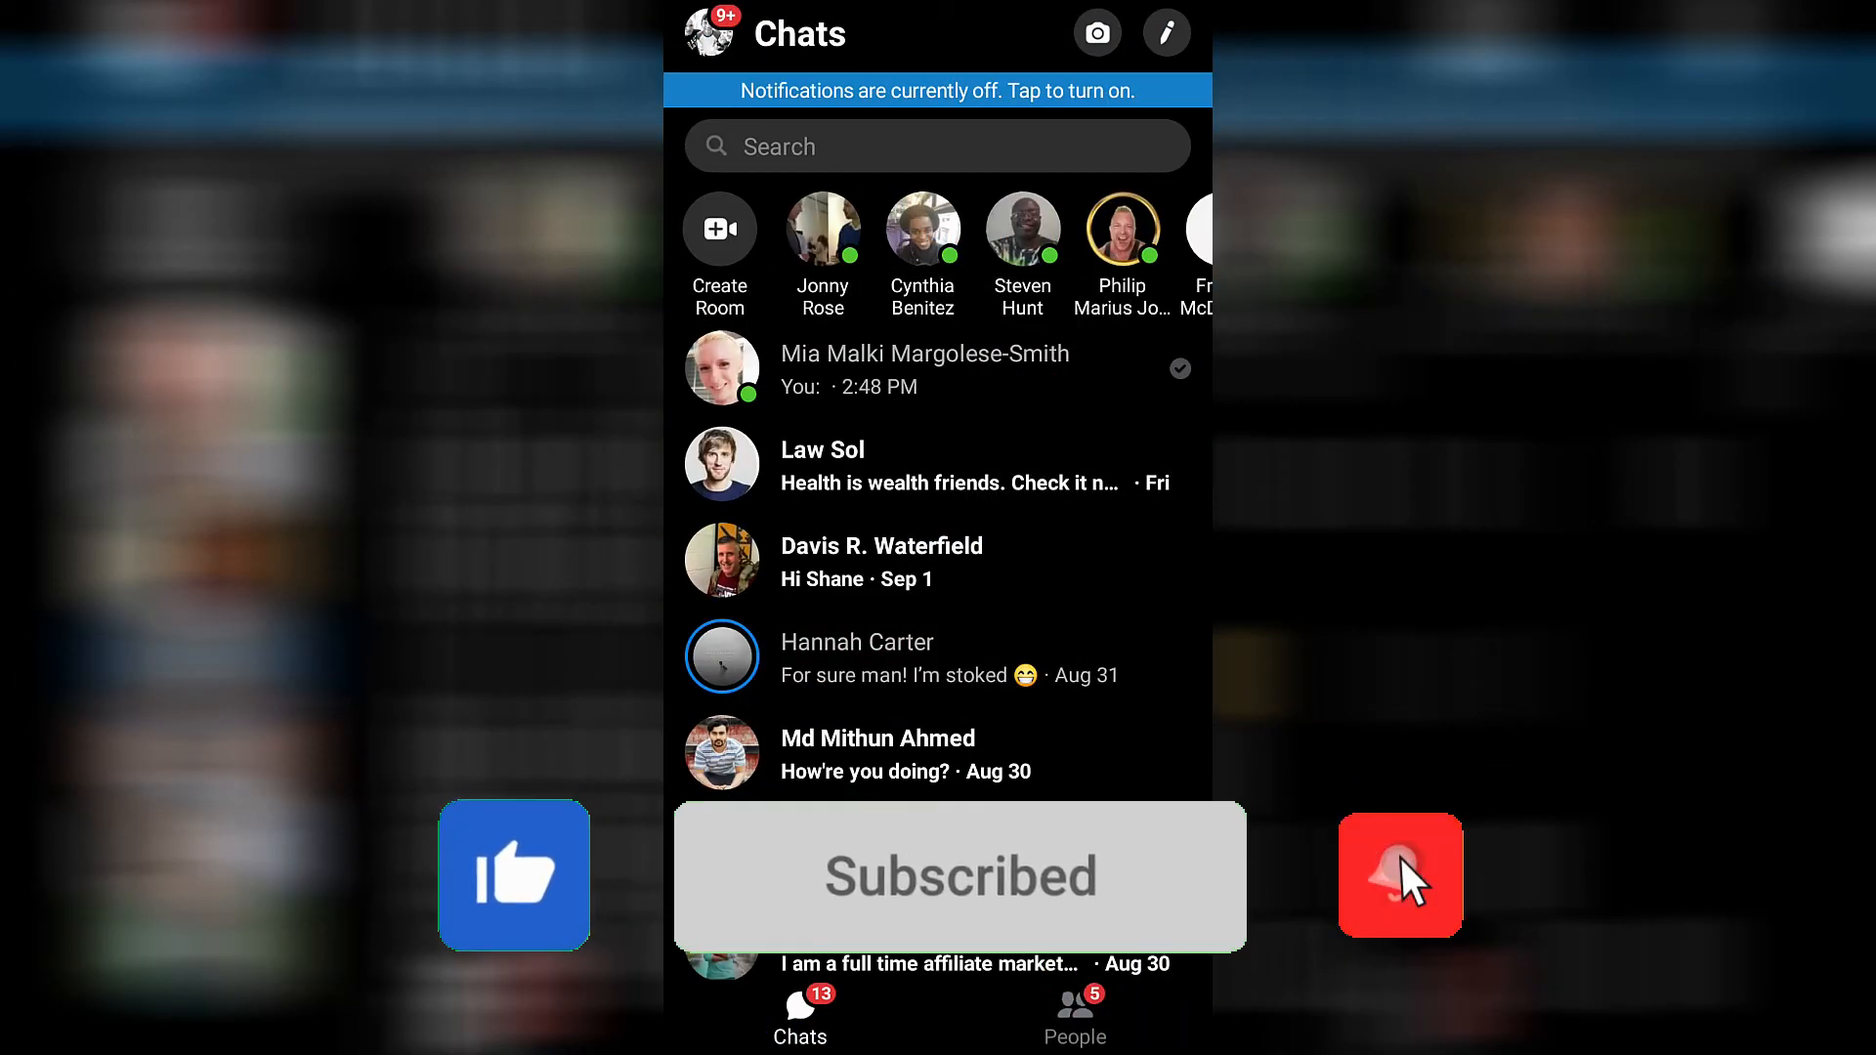